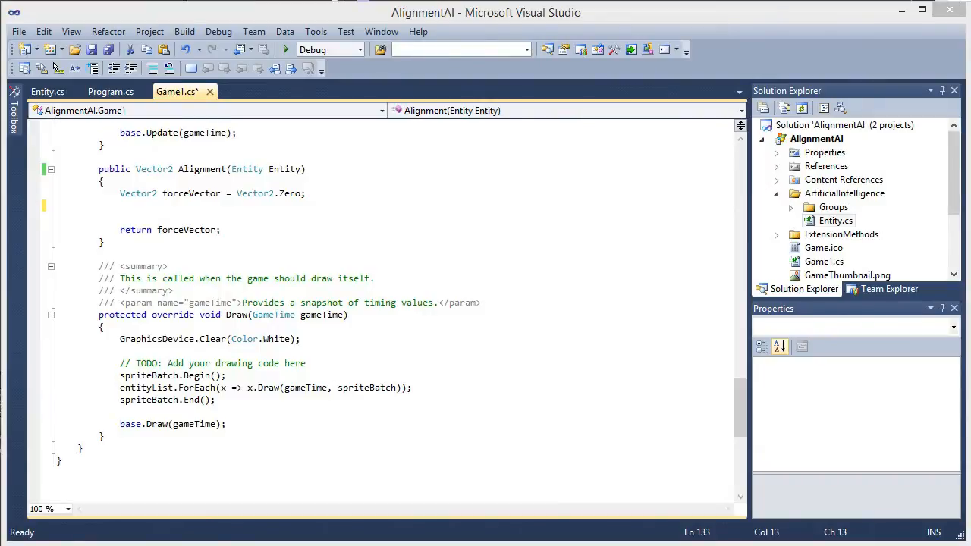
View the Velocity assignment from speed and rotation in the Entity constructor of Entity.cs.
left_click(500, 296)
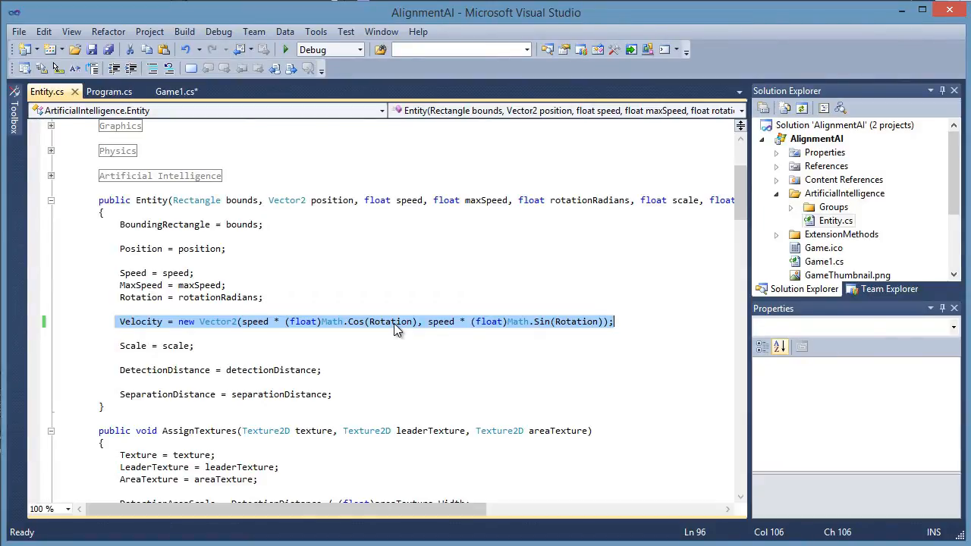
mouse_move(209, 331)
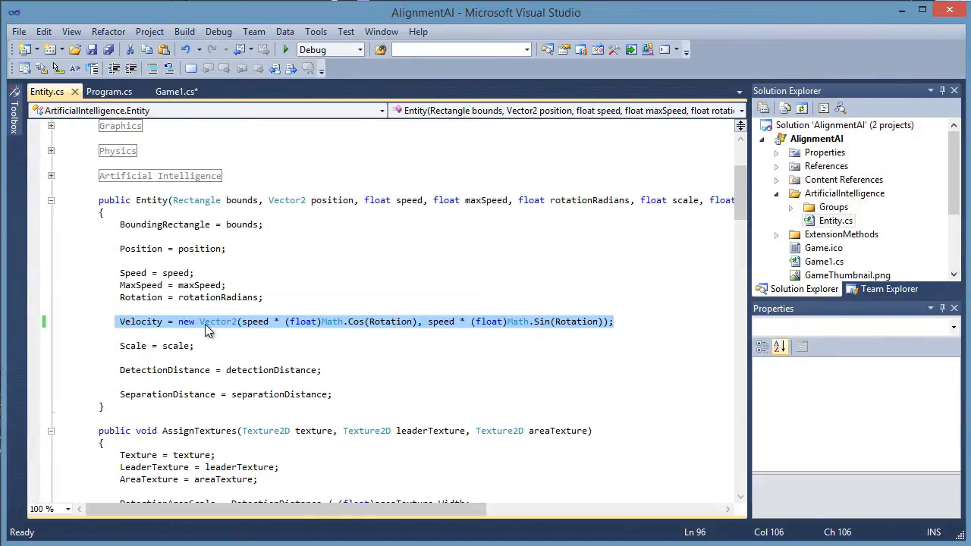
mouse_move(257, 326)
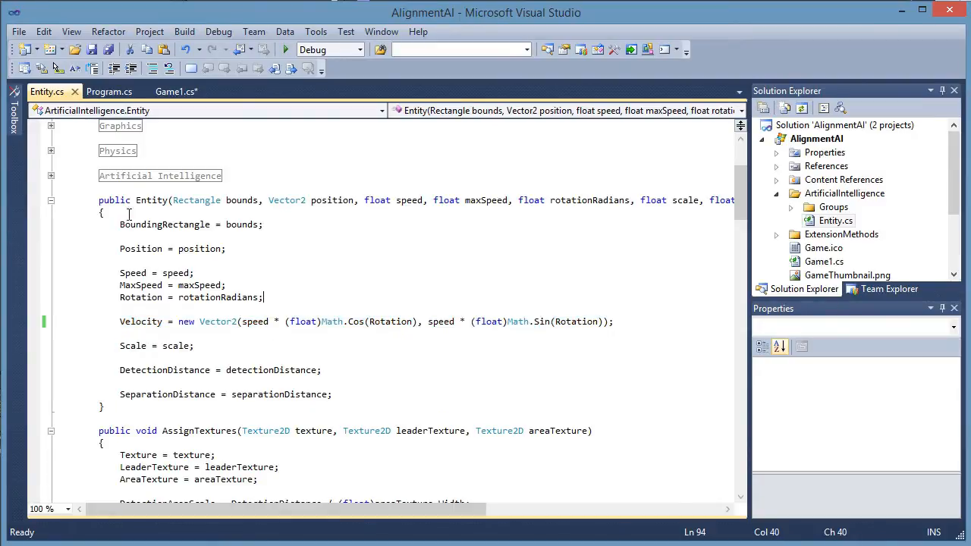
left_click(176, 91)
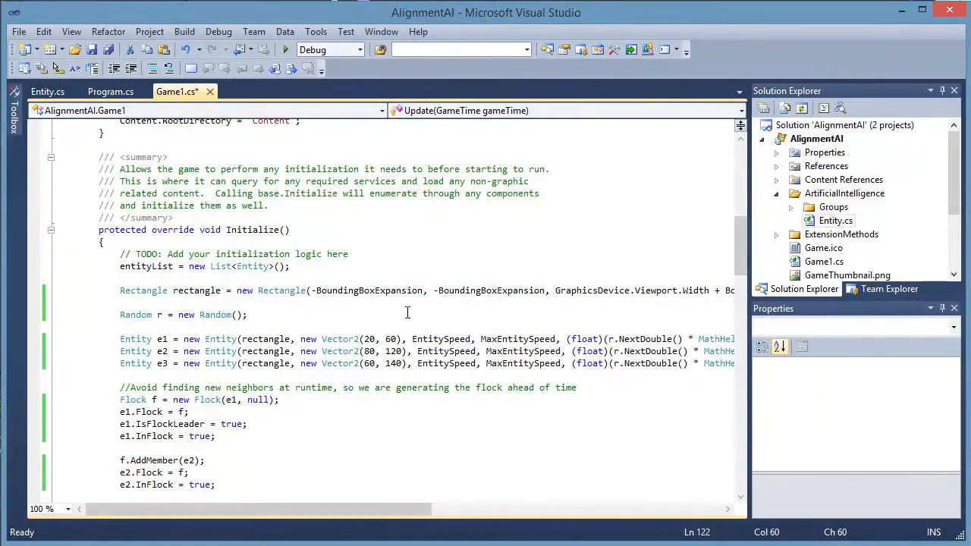
mouse_move(416, 317)
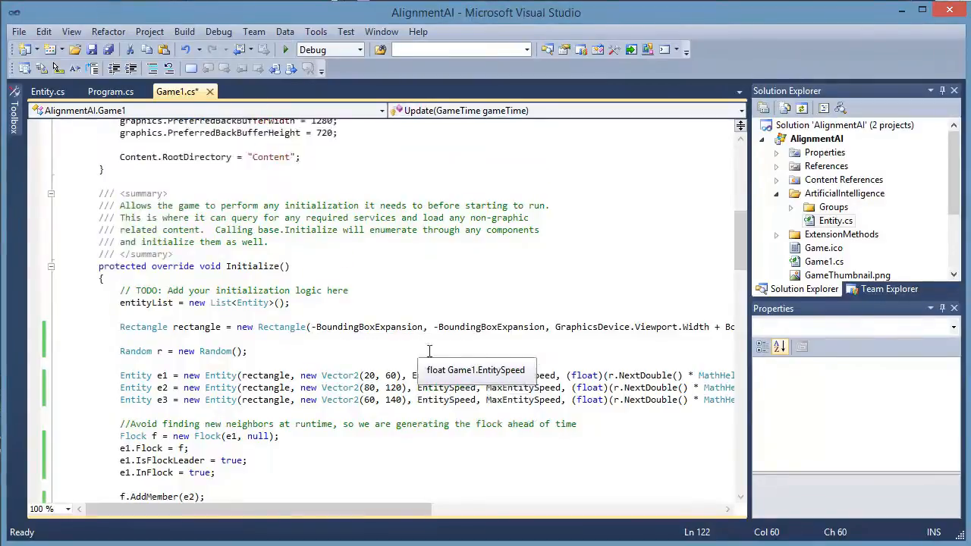
Scroll to Initialize in Game1.cs and highlight the code adding e1, e2 and e3 to the flock.
scroll("down", 3)
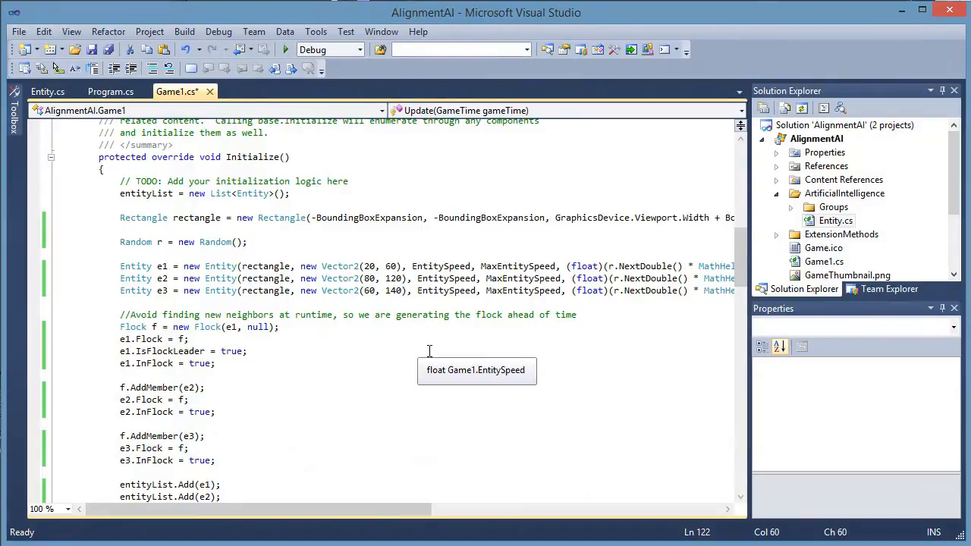
mouse_move(137, 241)
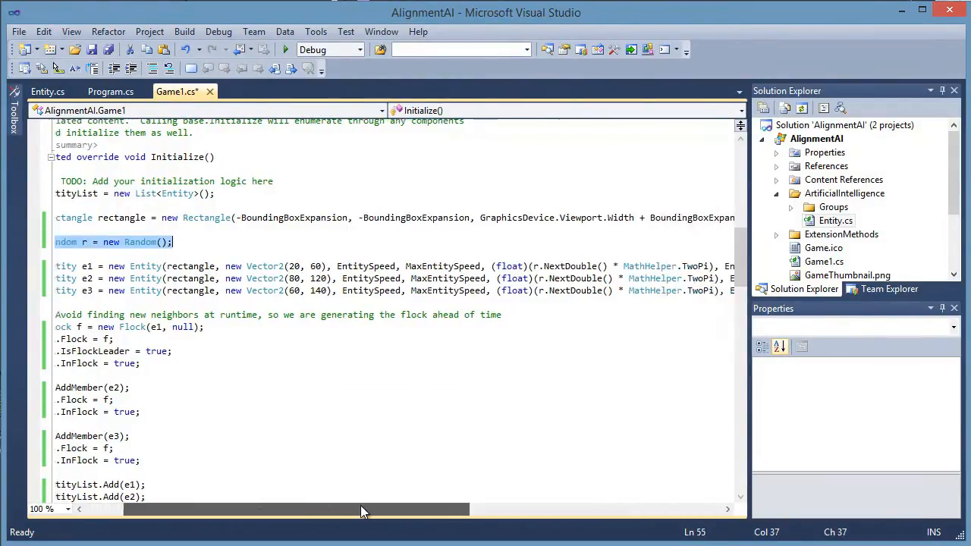
left_click_drag(364, 510, 250, 510)
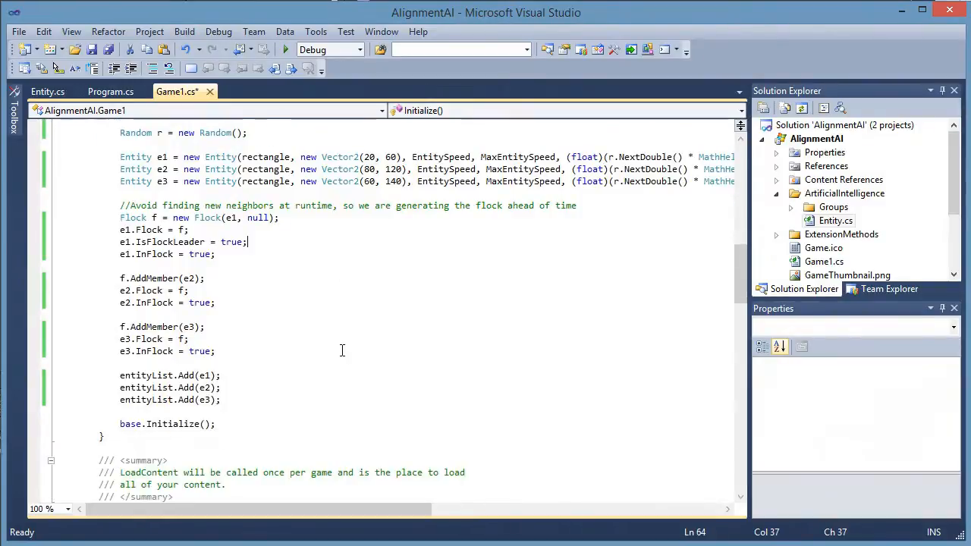
mouse_move(318, 338)
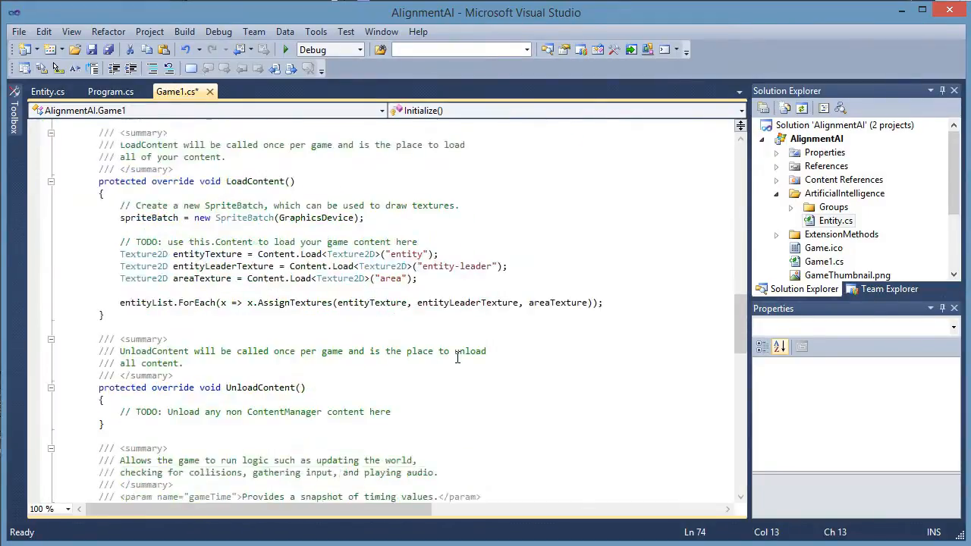
scroll("down", 3)
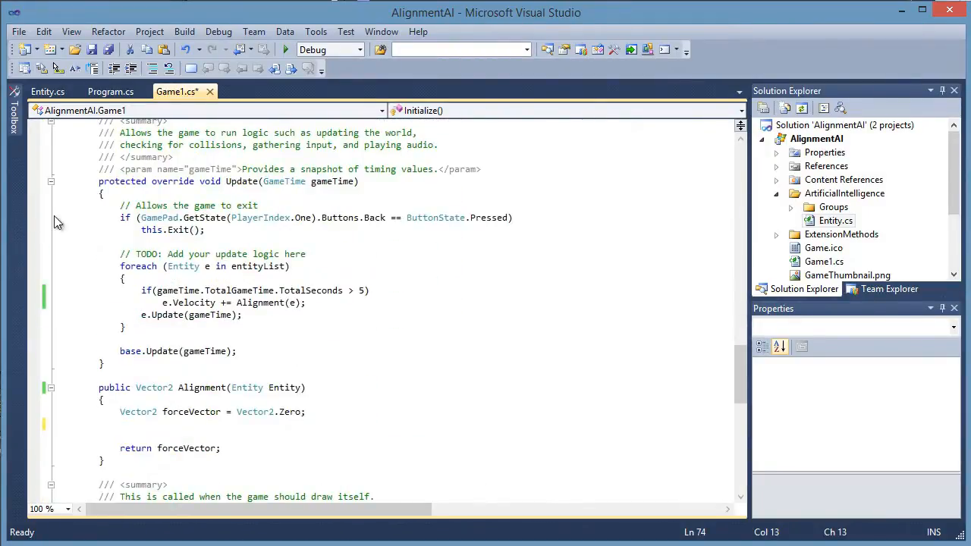
mouse_move(225, 303)
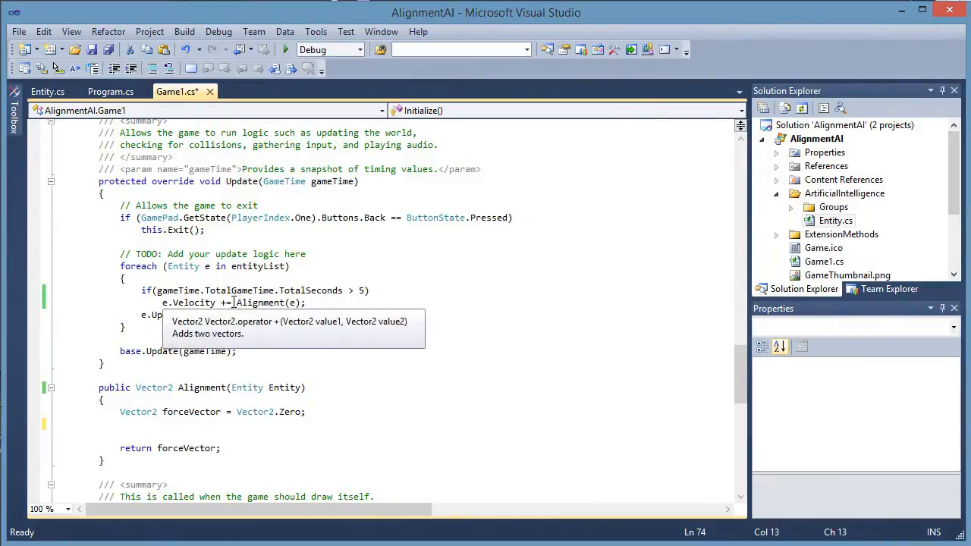
double_click(261, 303)
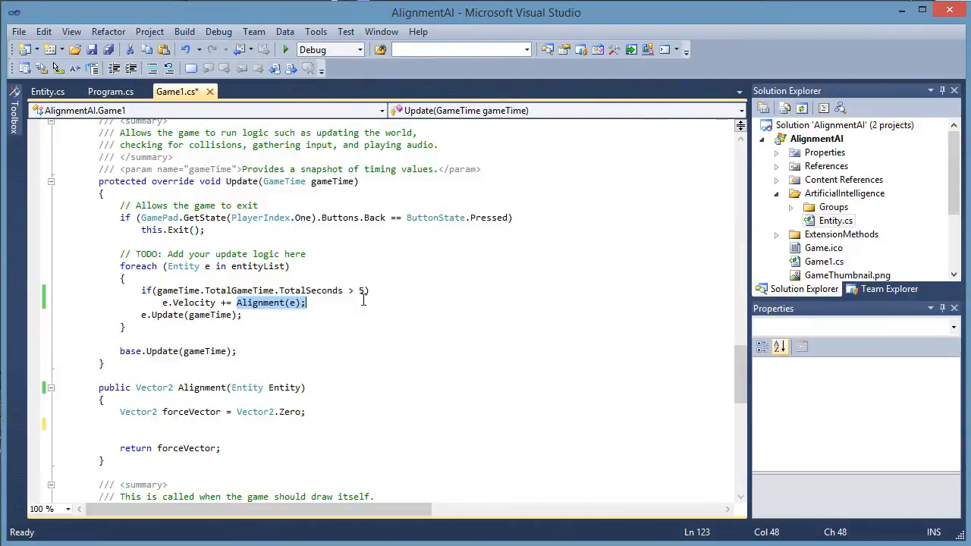
scroll("down", 3)
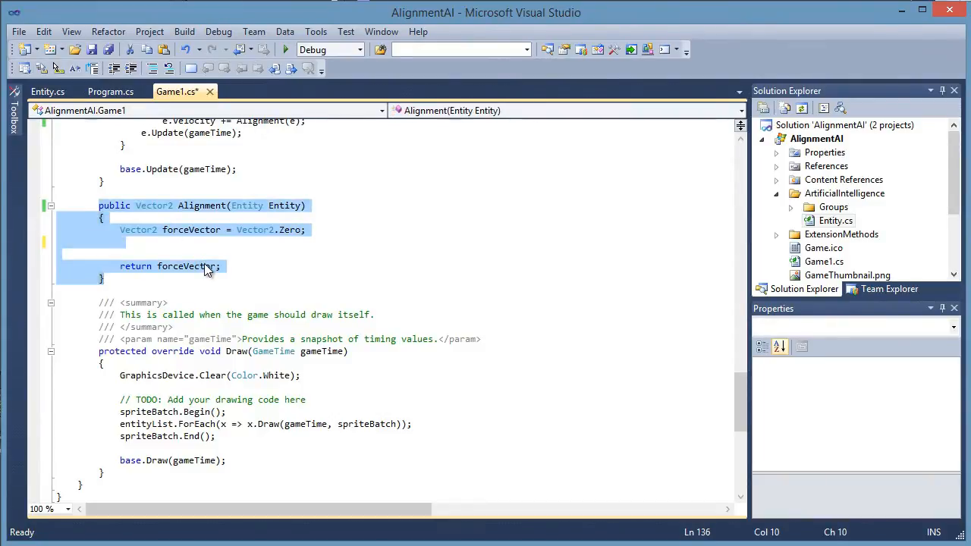
left_click(120, 252)
type("int n")
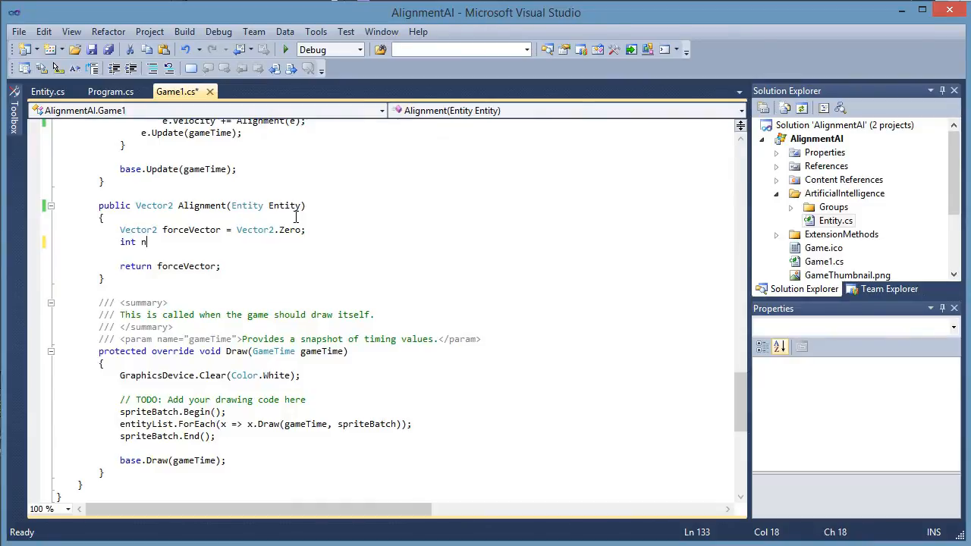
Declare 'int neighbors = 0;' and begin 'foreach (Entity e in Entity.Flock.Entities)'.
type("eighbors = 0;")
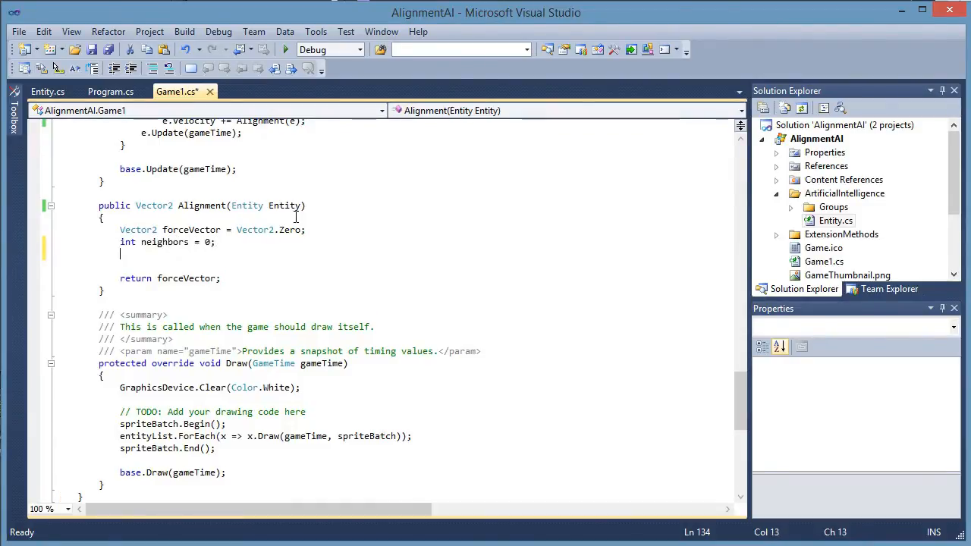
key("enter")
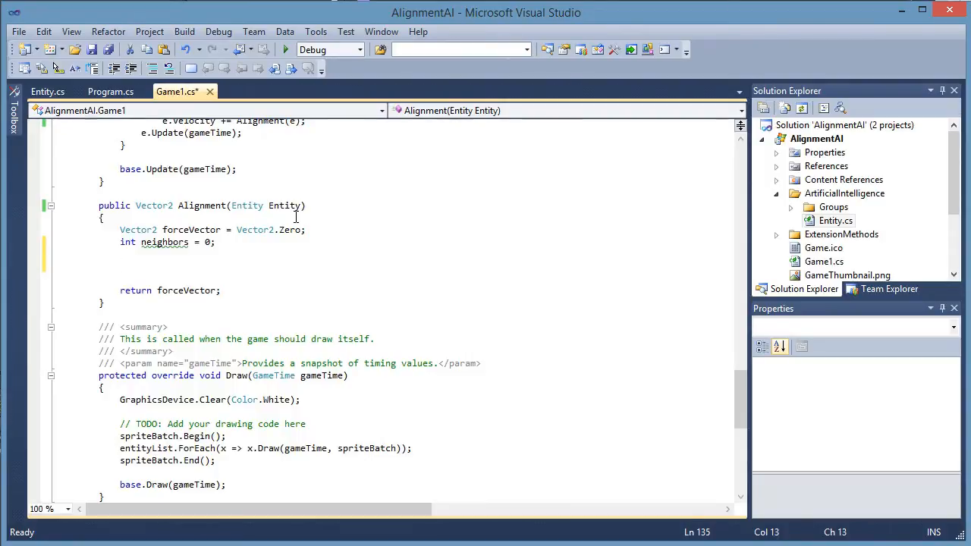
type("foreach")
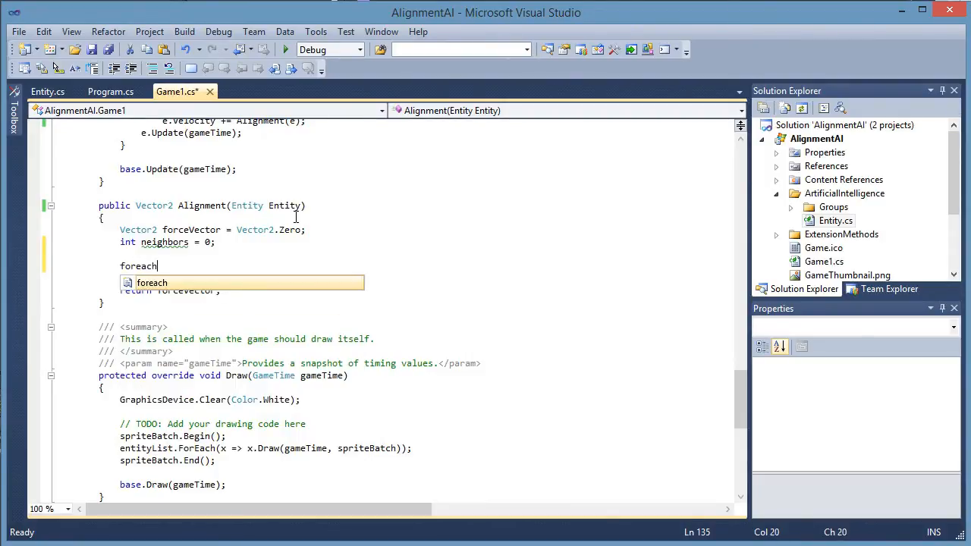
type("(")
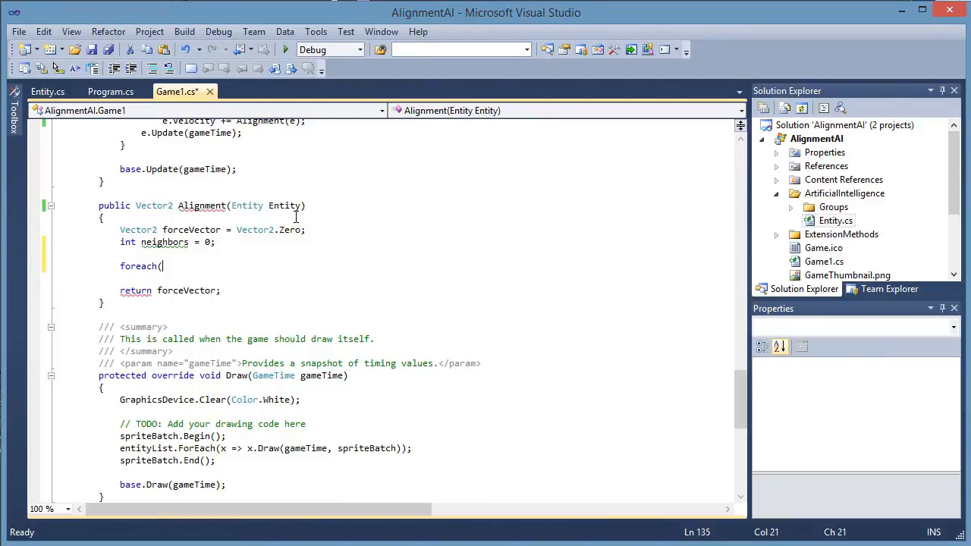
type("Entity e i")
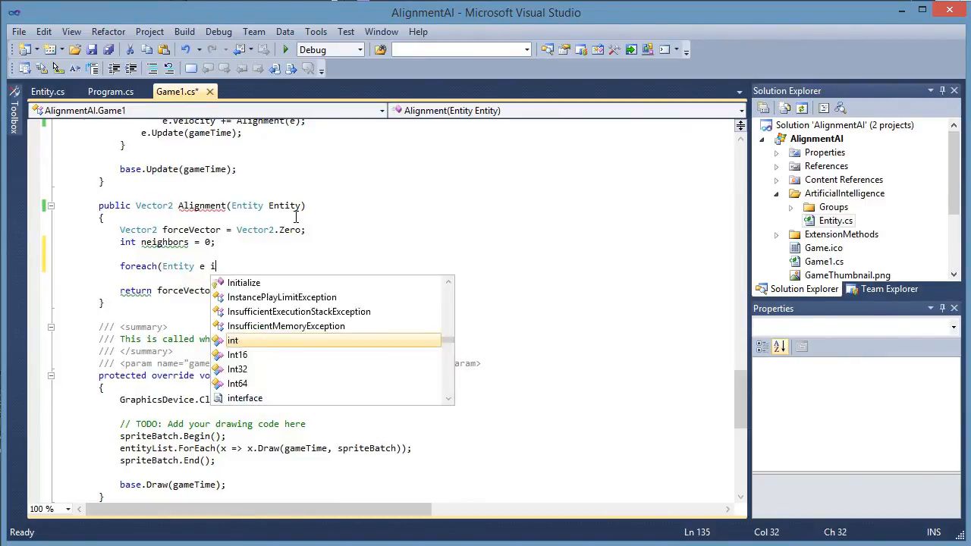
type("n Entity.fl")
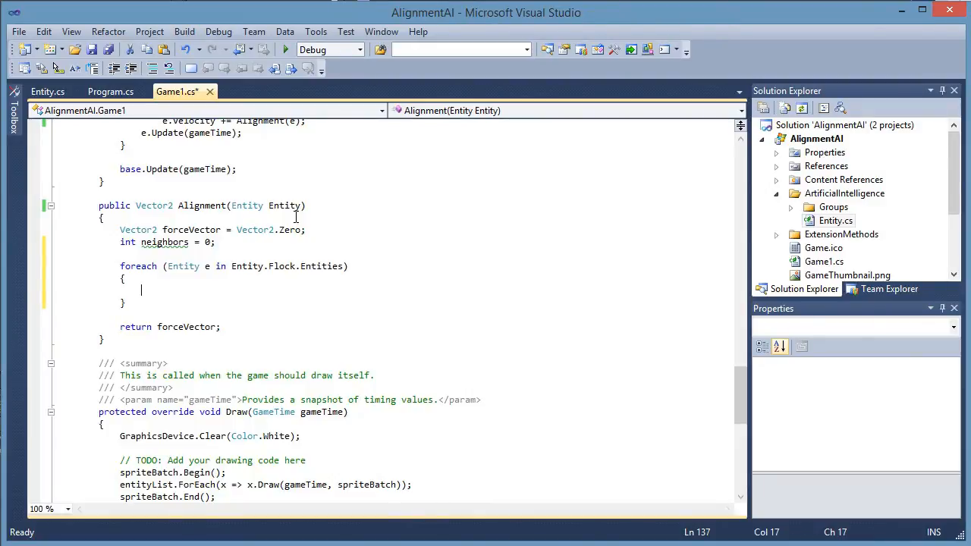
Add a comment and an 'if (e != Entity)' check so the loop skips the entity itself.
type("//Check to make sure the entity we are inves")
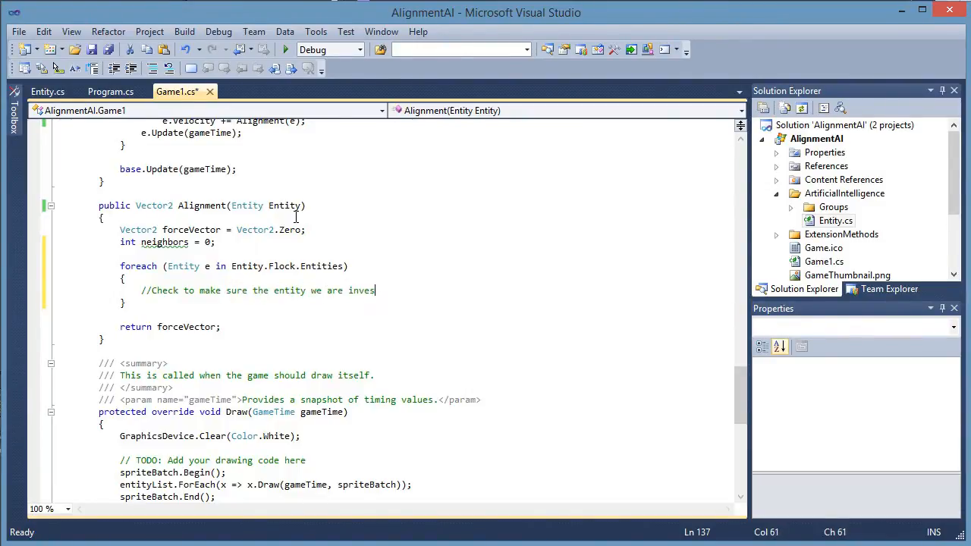
type("tiag")
type("if(")
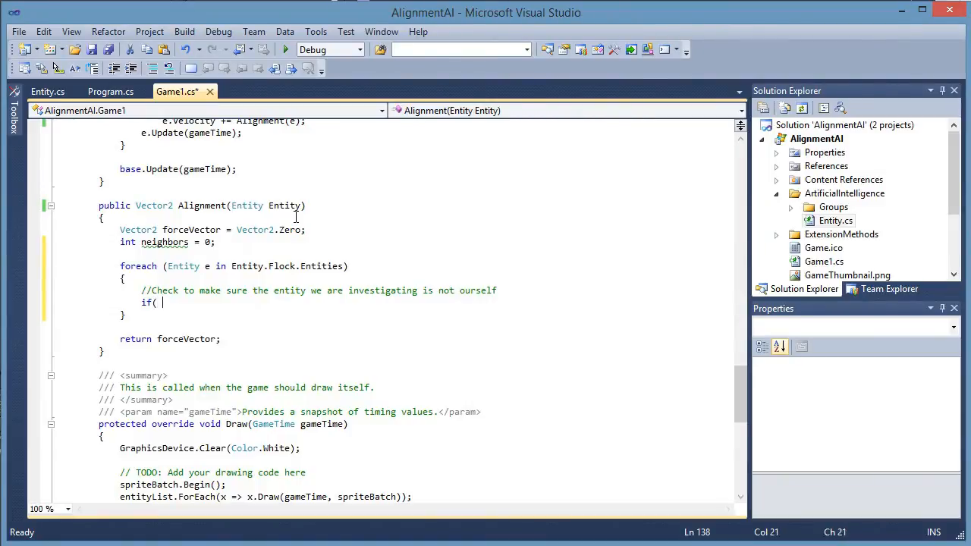
type("e !=")
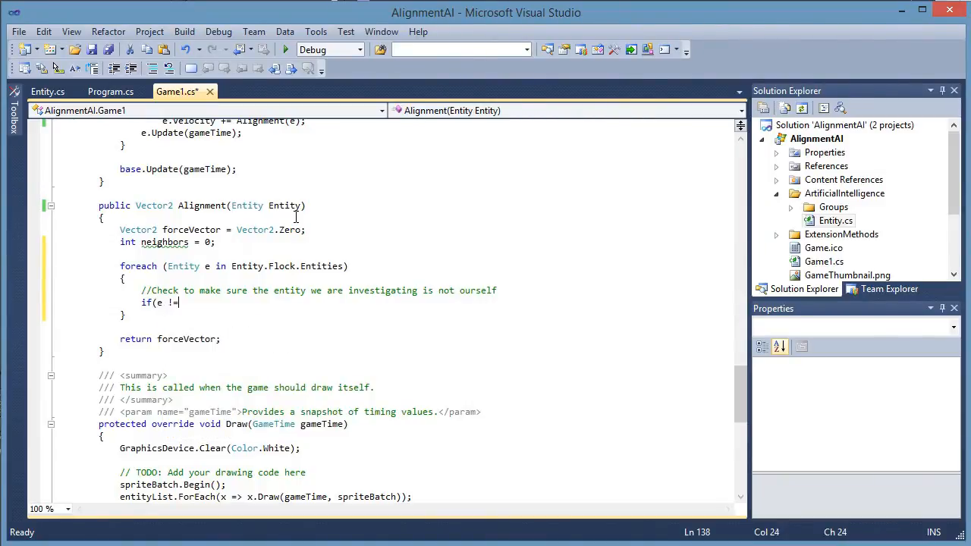
type("Entity")
type("{")
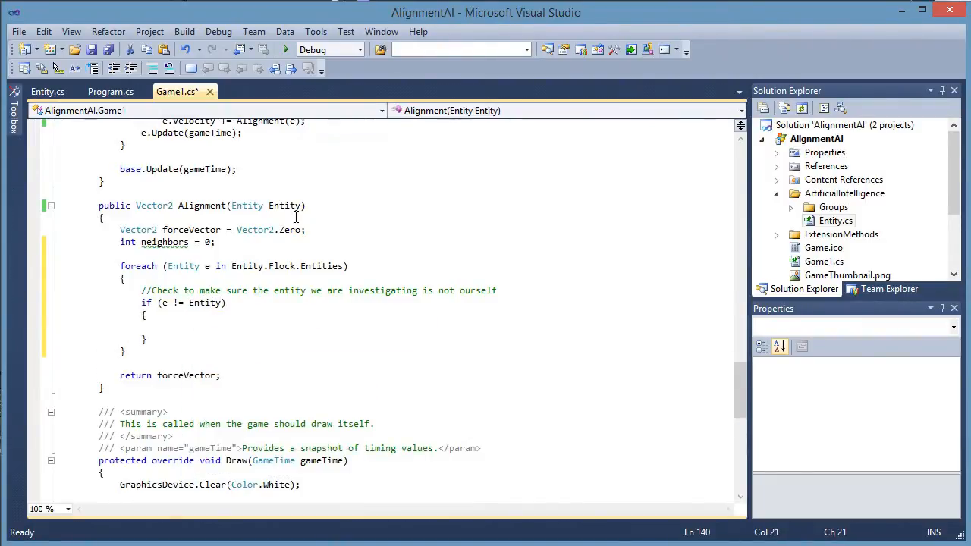
Inside the check, write 'forceVector += e.Velocity;' and 'neighbors++;'.
type("forceVector +")
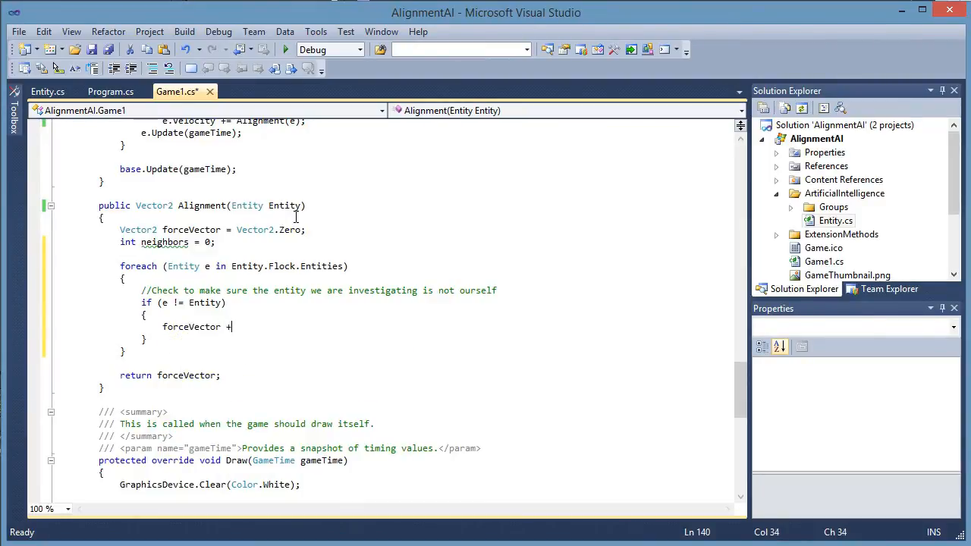
type("e.")
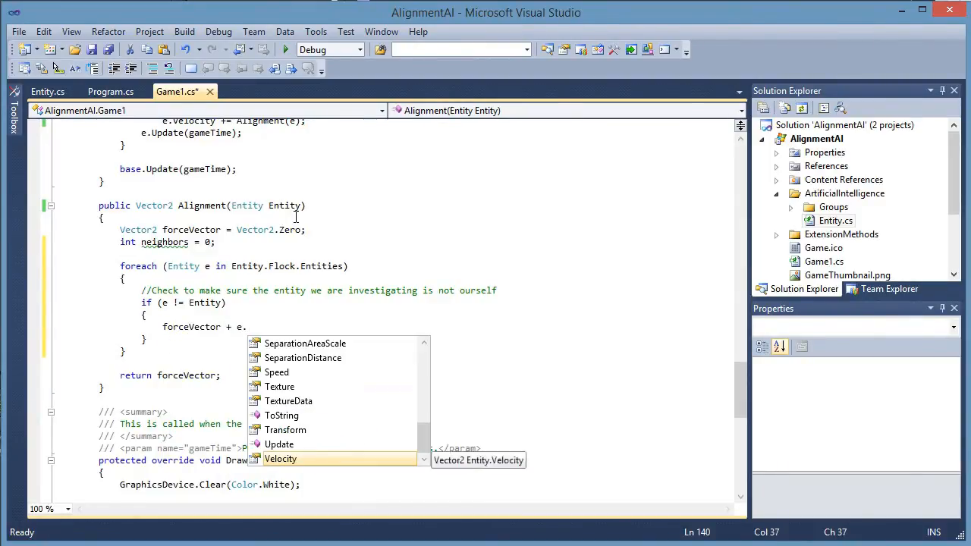
type("Velocity;")
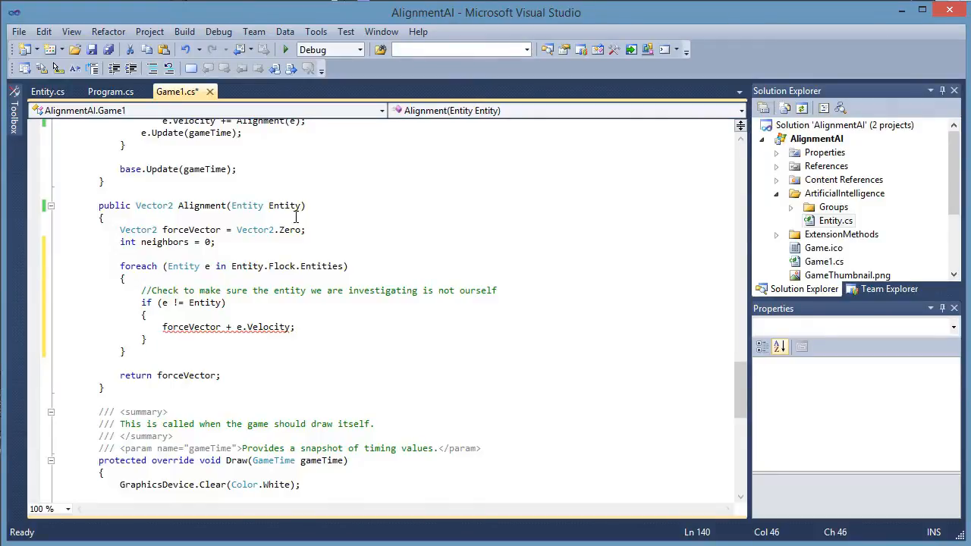
mouse_move(173, 322)
type("=")
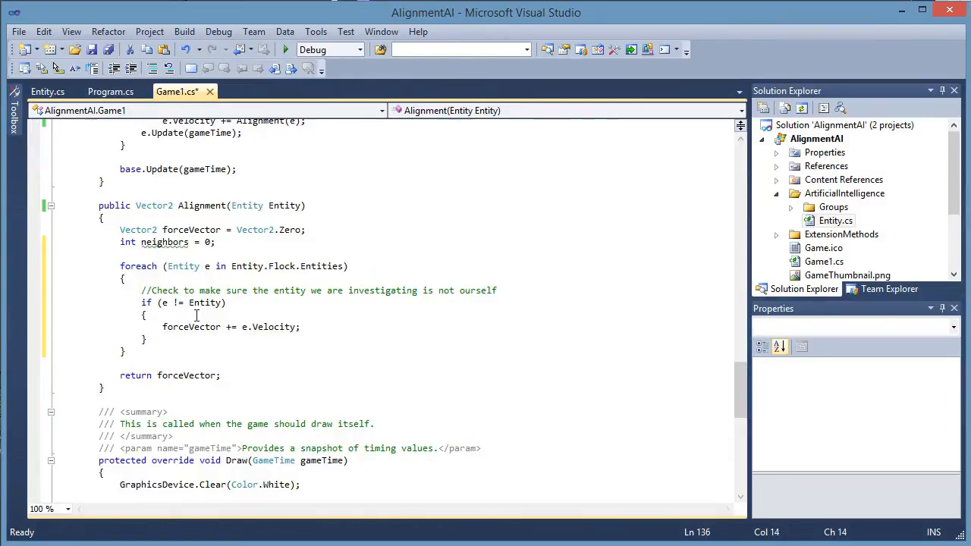
mouse_move(234, 326)
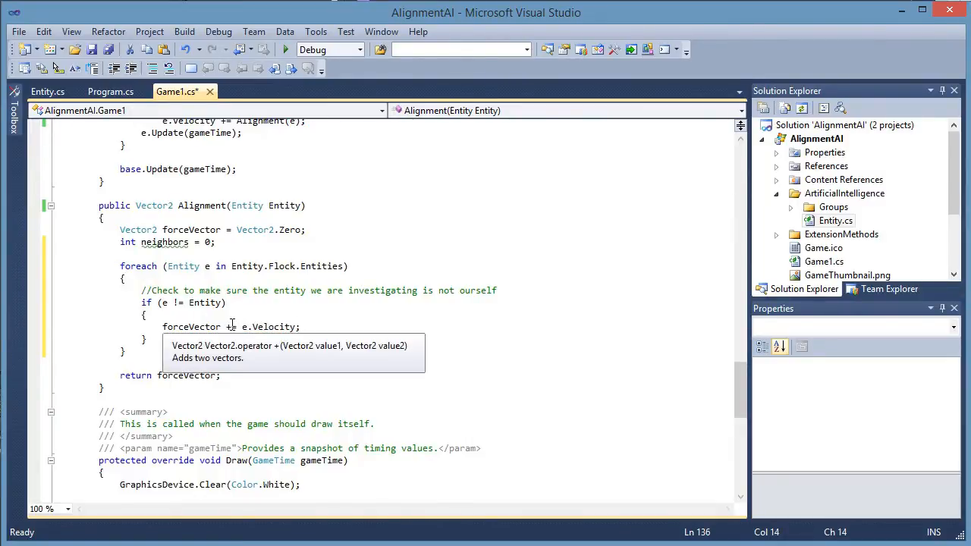
mouse_move(226, 338)
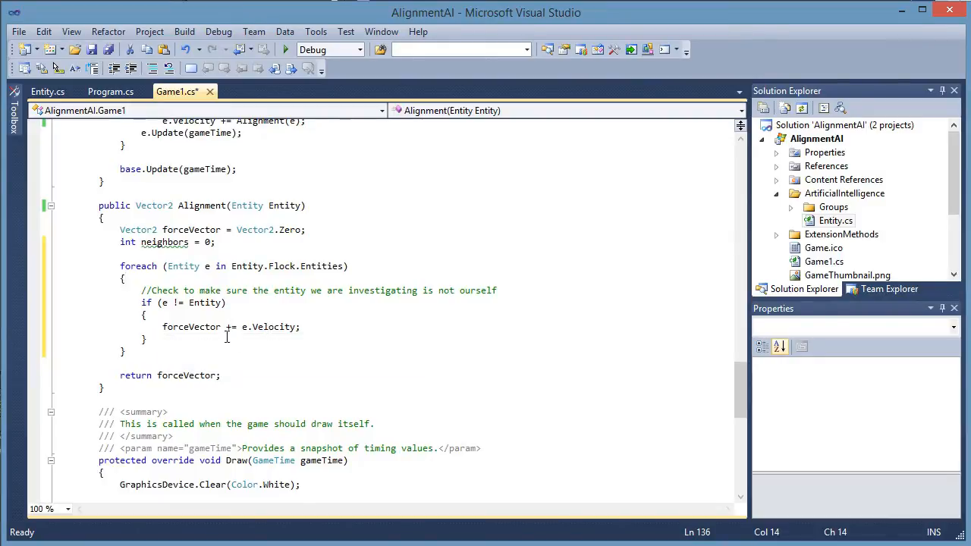
type("n")
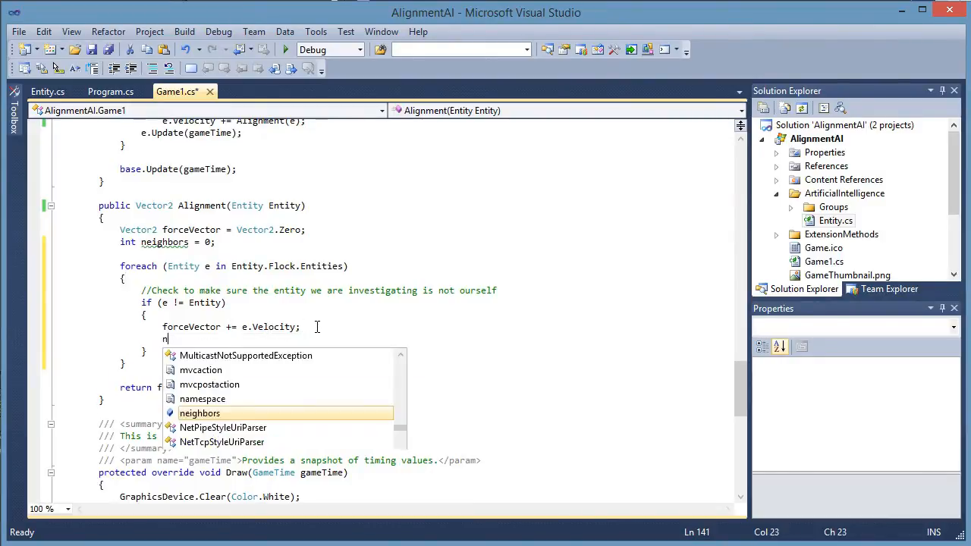
type("eighbors++;")
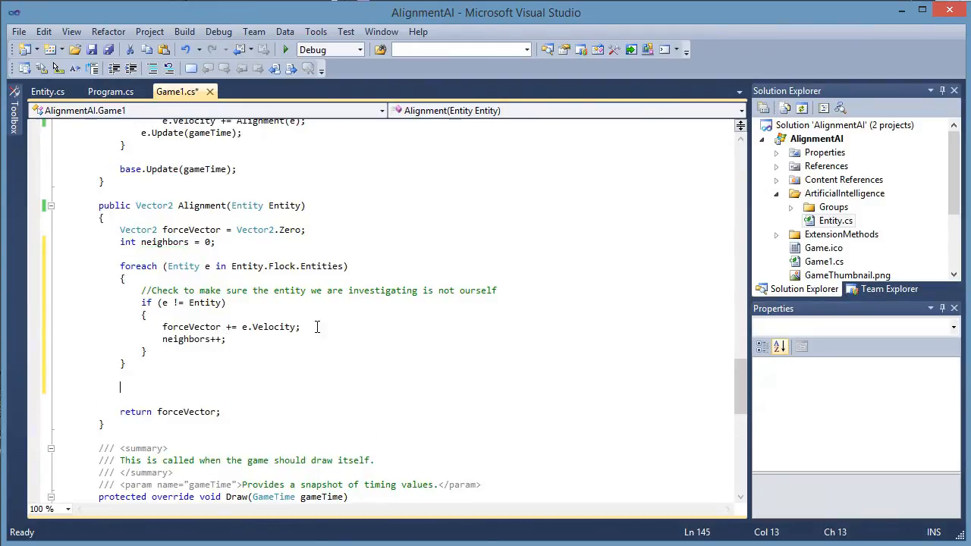
Write 'if (neighbors > 0)' calling forceVector.Normalize(neighbors) after the loop.
type("if(")
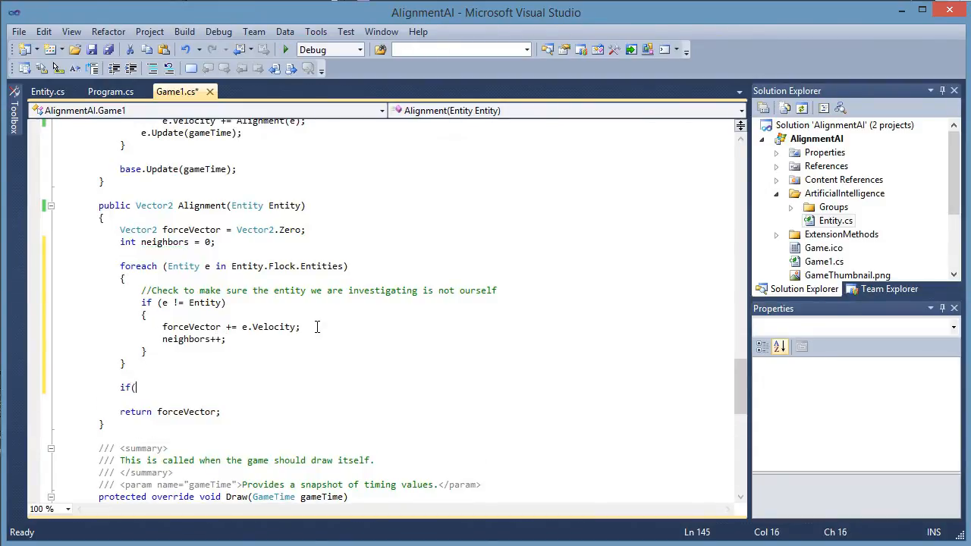
type("neighbors > 0)")
type("{")
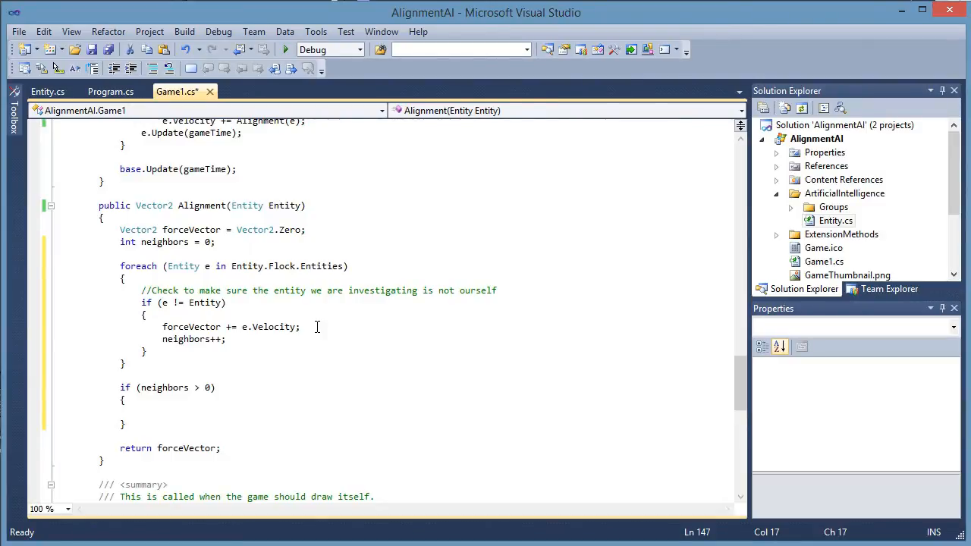
type("forceVector.no")
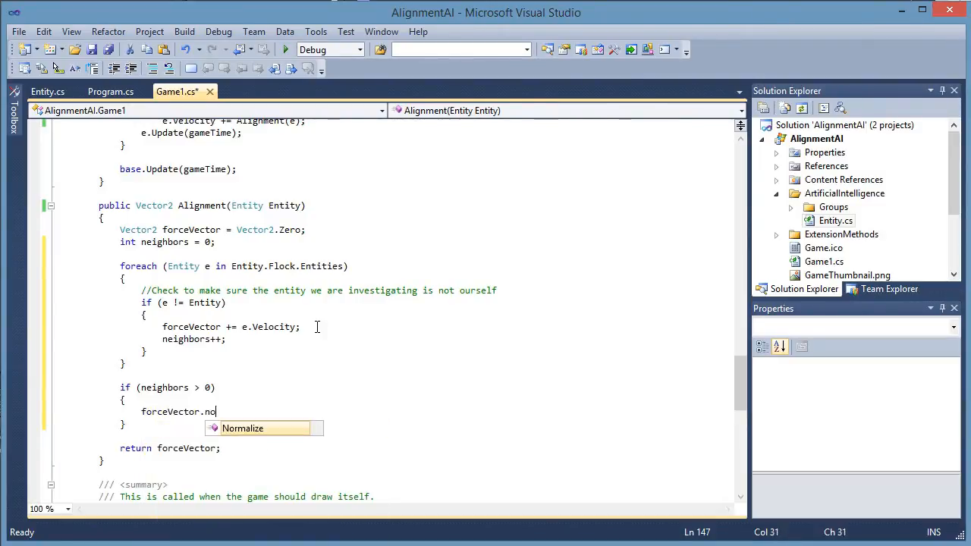
type("rmalize(neighbors);")
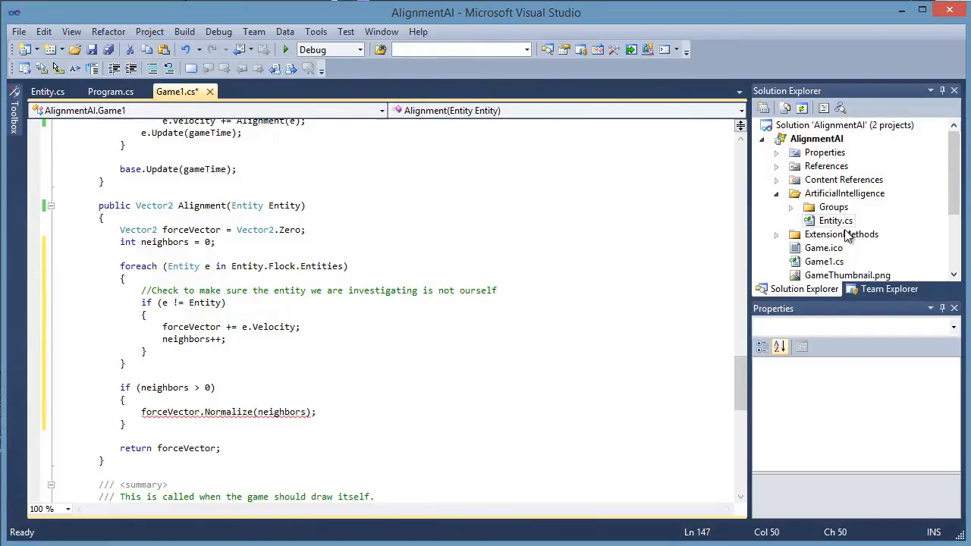
Open ExtensionMethods.cs from Solution Explorer and select its Average method.
left_click(835, 220)
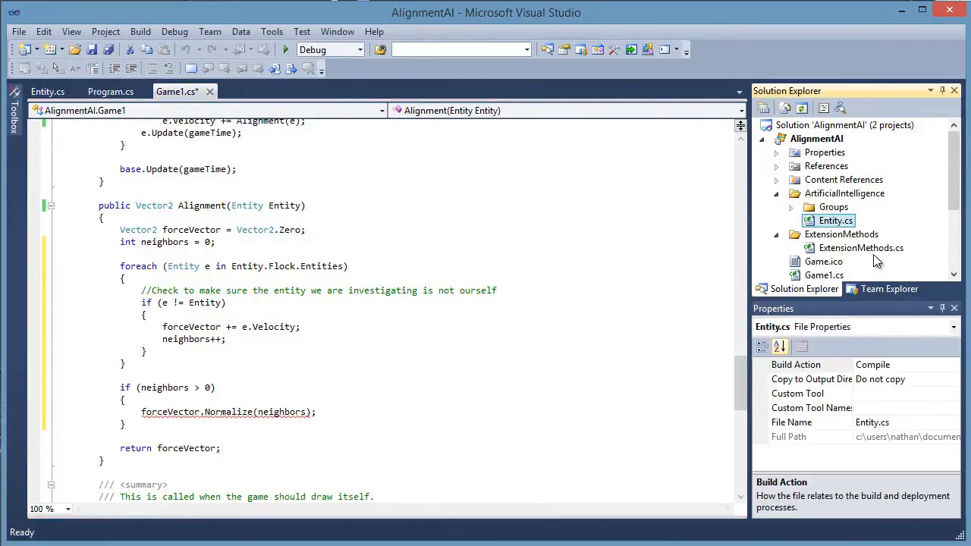
double_click(861, 247)
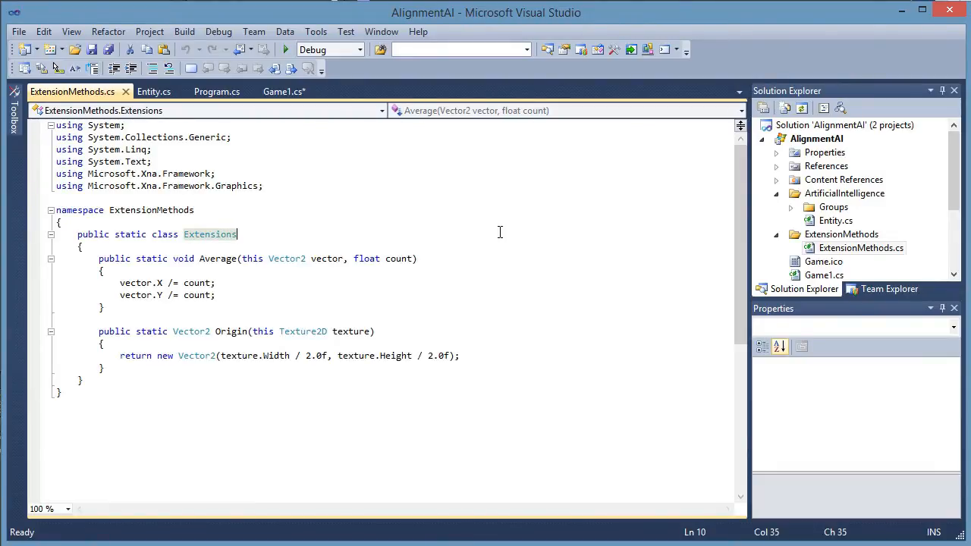
mouse_move(488, 147)
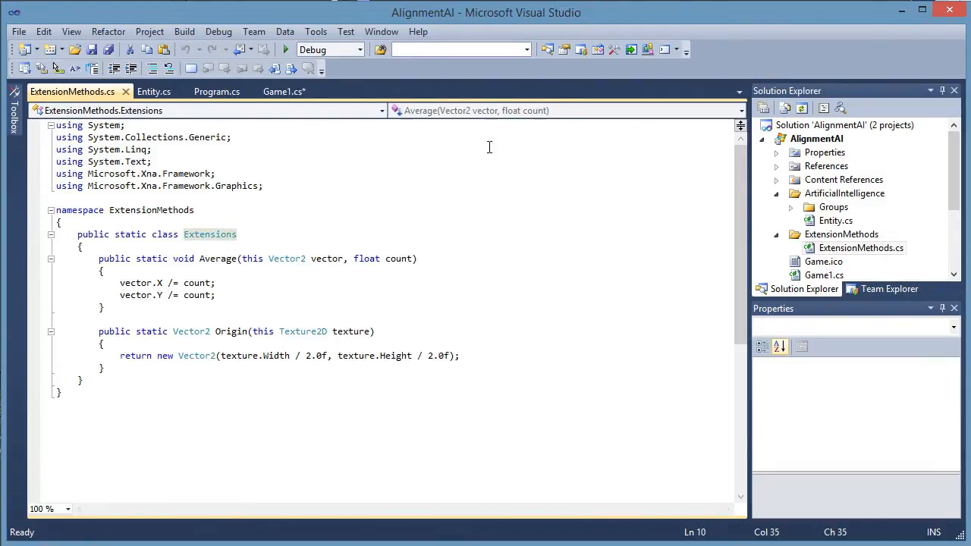
mouse_move(218, 382)
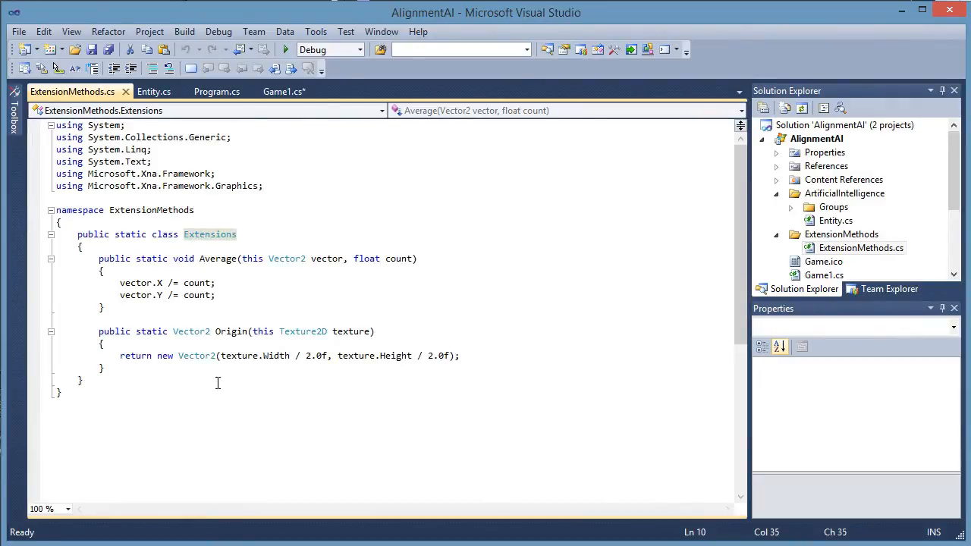
mouse_move(199, 294)
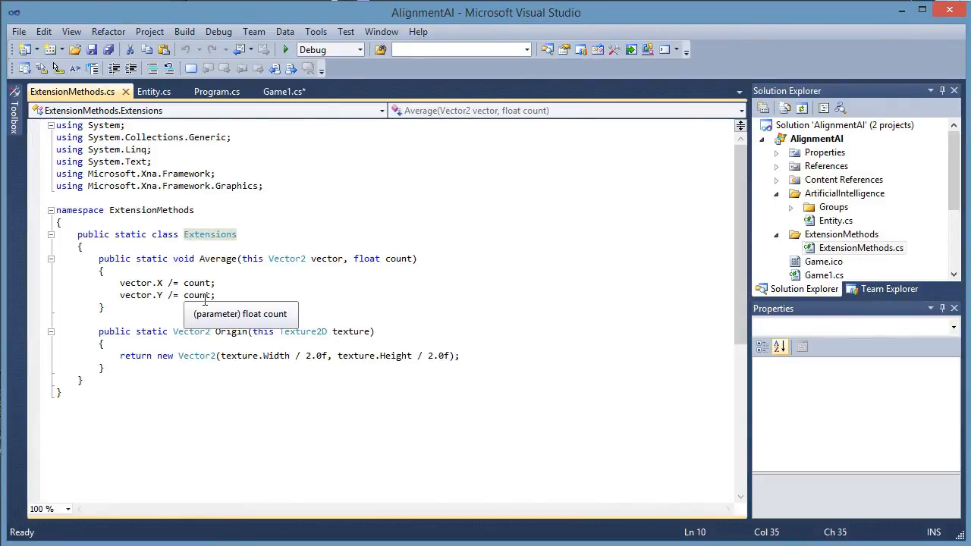
mouse_move(213, 300)
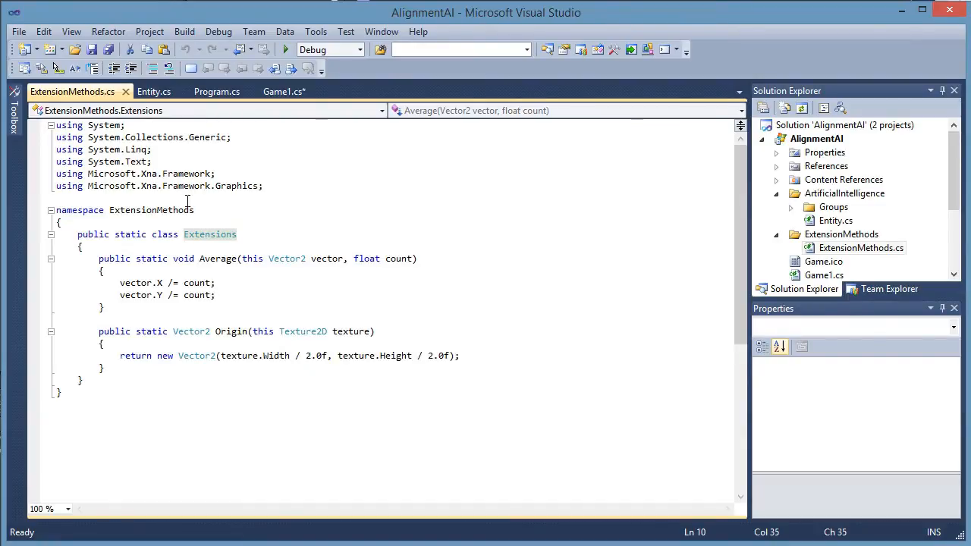
double_click(285, 257)
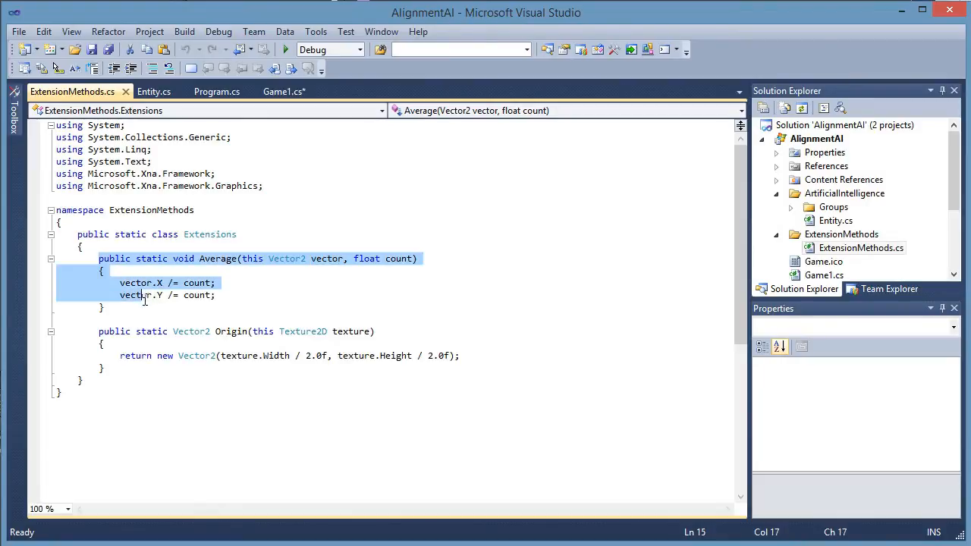
Review the Average helper, then return to the Alignment code in Game1.cs.
left_click(339, 276)
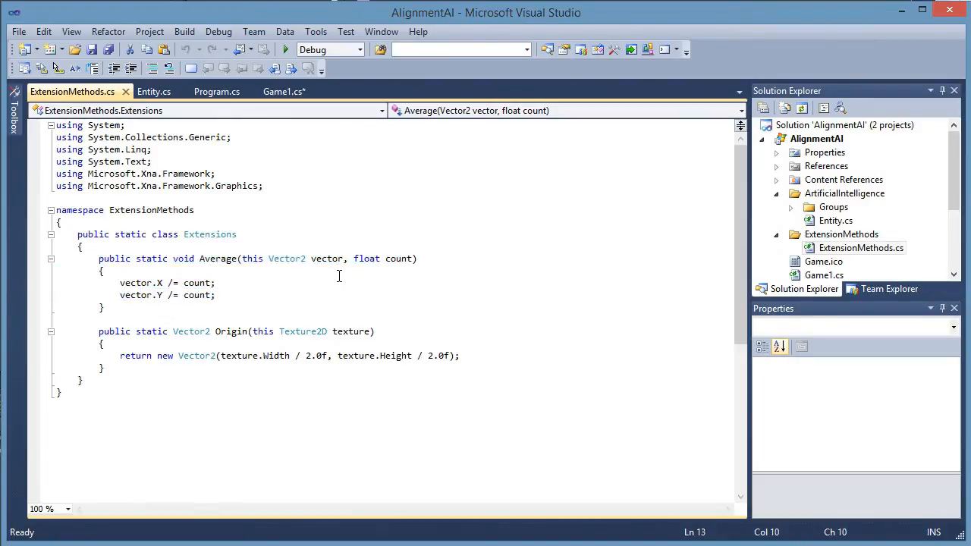
left_click(161, 283)
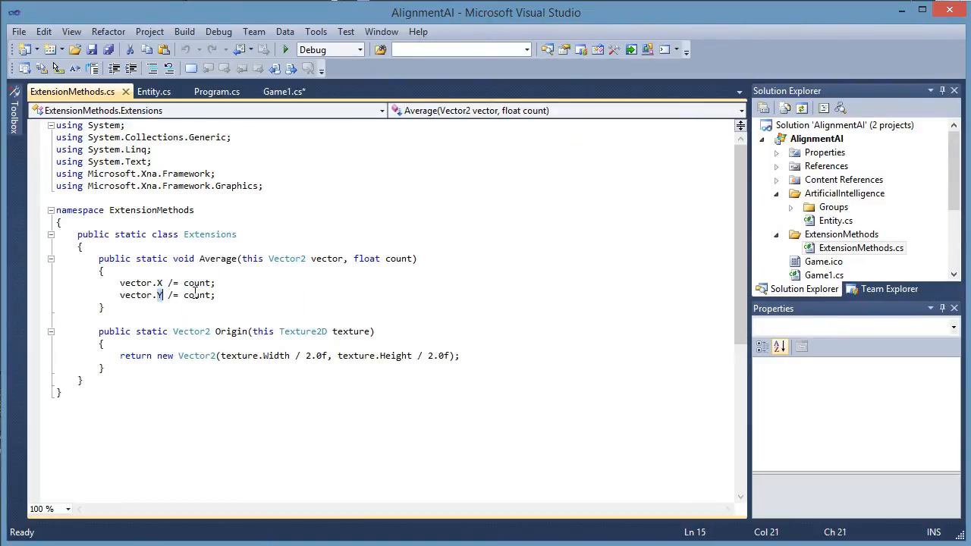
left_click(285, 91)
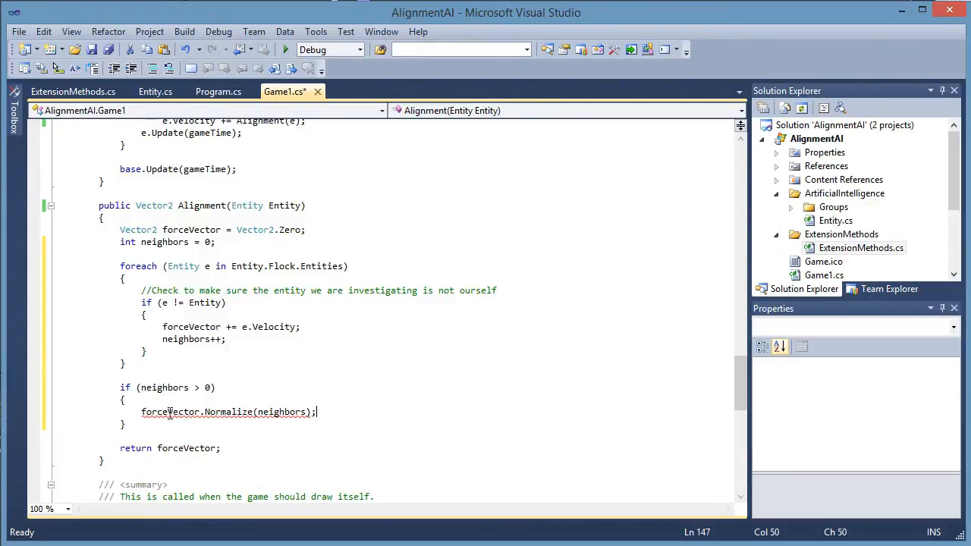
mouse_move(220, 411)
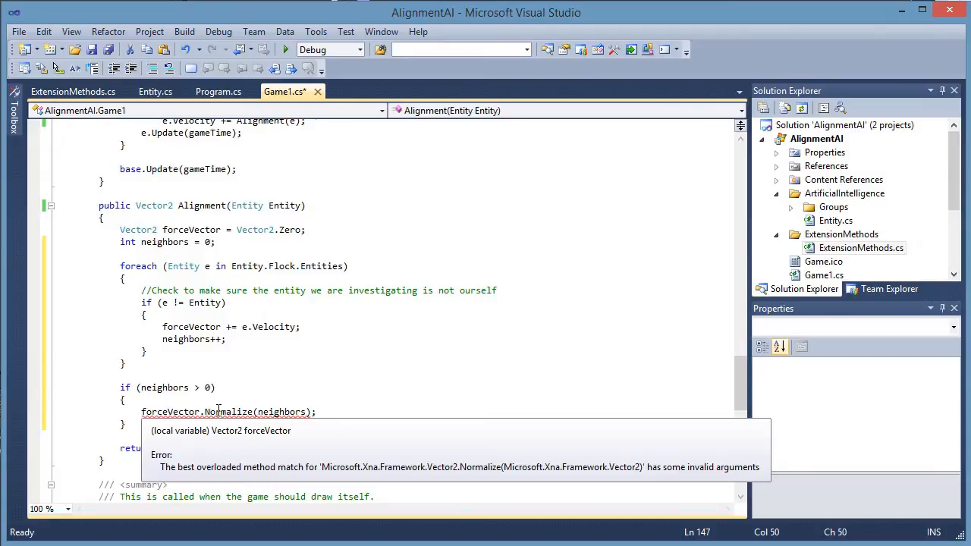
Replace Normalize with Average(neighbors) and add 'forceVector.Normalize();' on the next line.
double_click(227, 413)
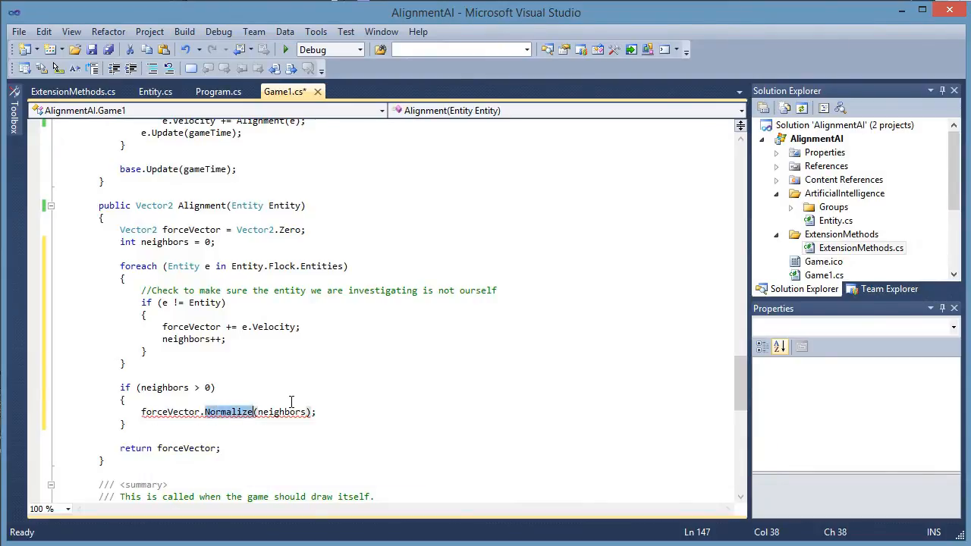
type("Average")
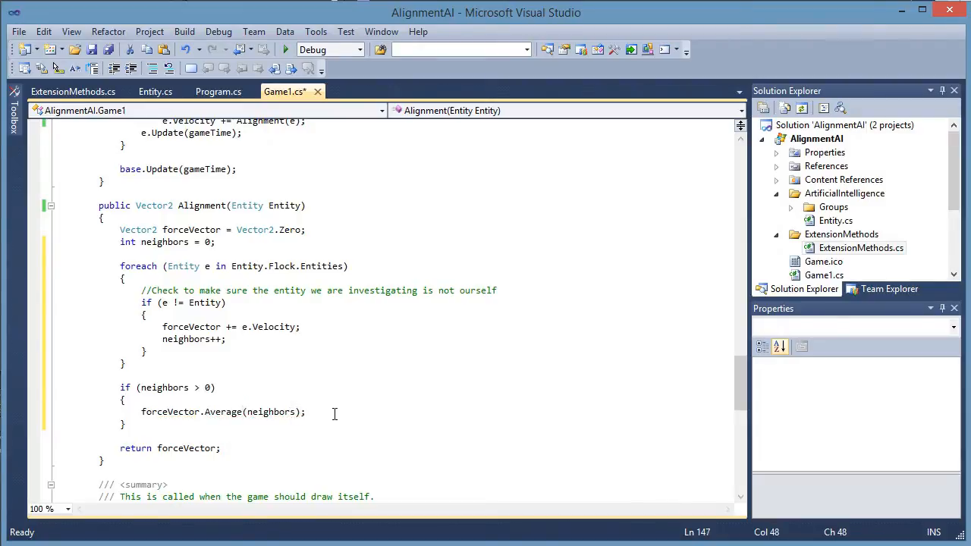
type("forceVector.Normalize(")
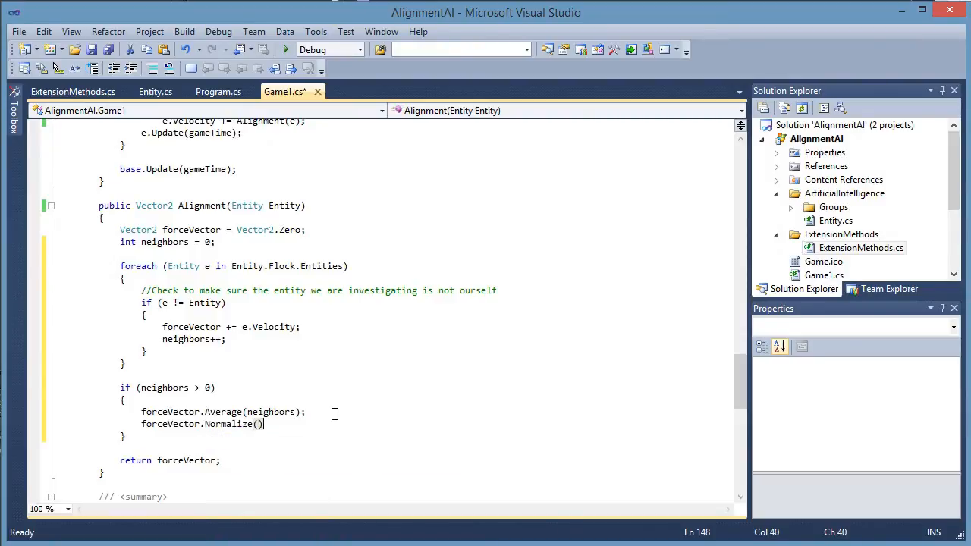
type(";")
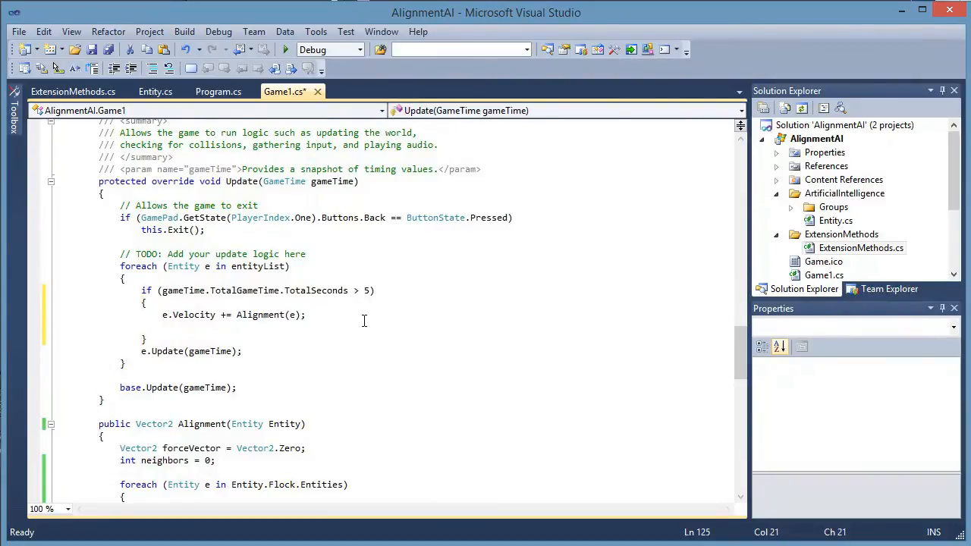
Write commented '//e.Velocity += Cohesion(e);' and '//e.Velocity += Separation(e);' under the Alignment line.
type("//e.")
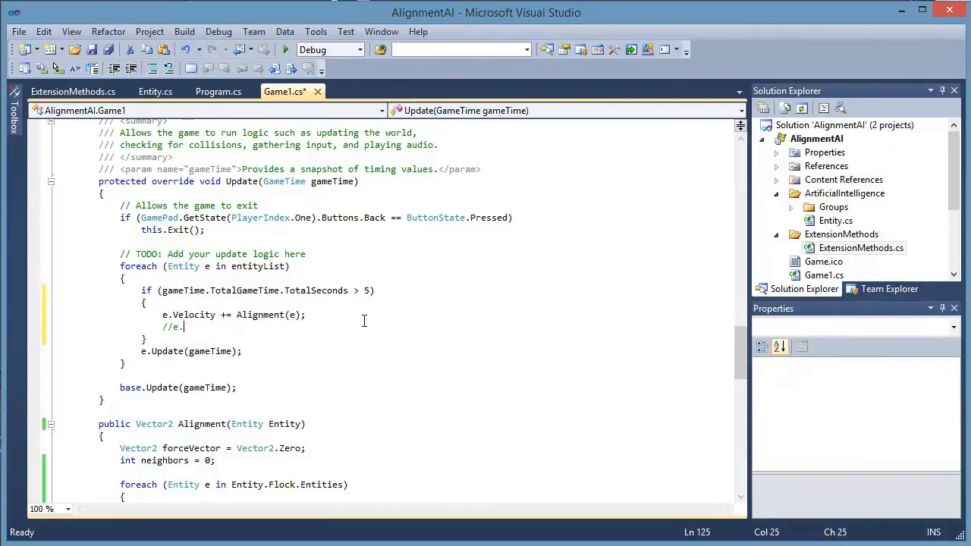
type("Velocity += C")
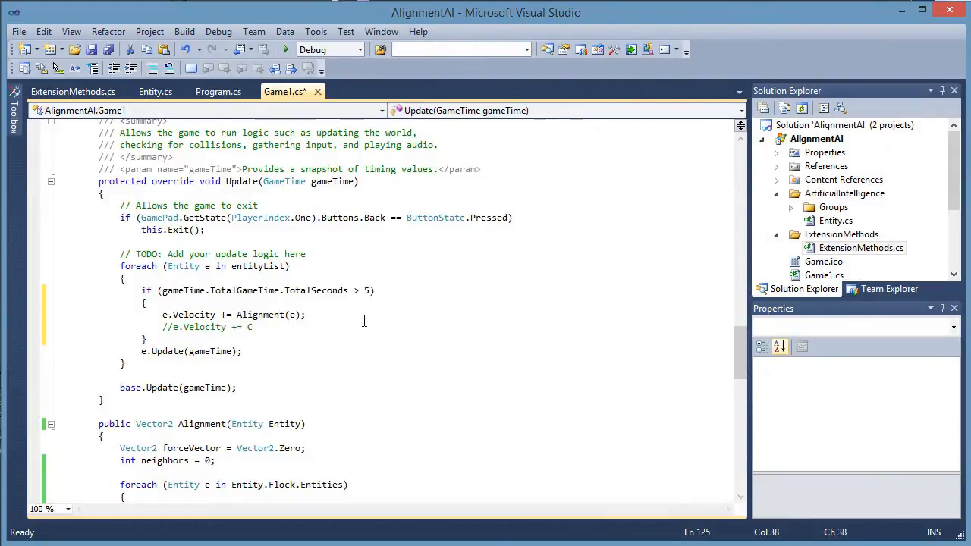
type("ohesion(e);")
type("//e.")
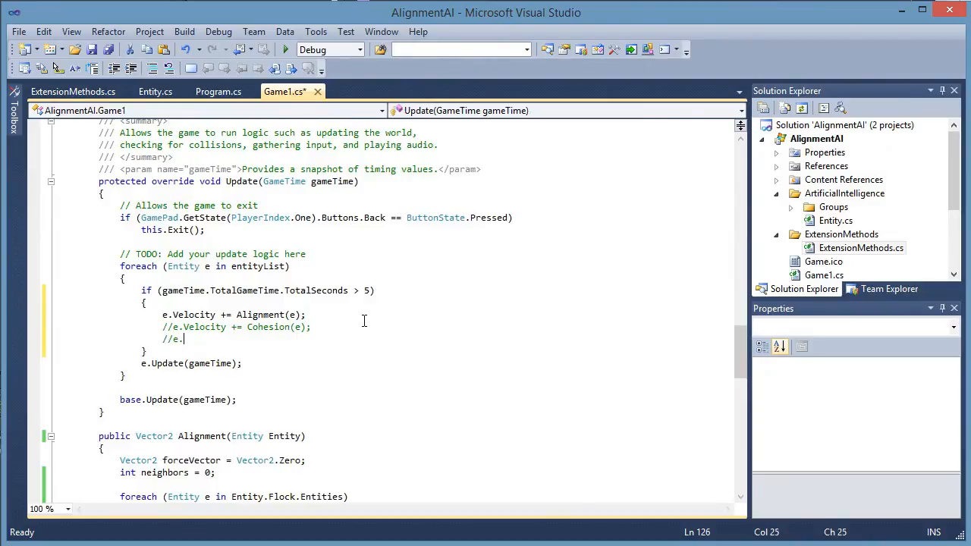
type("Velocity += S")
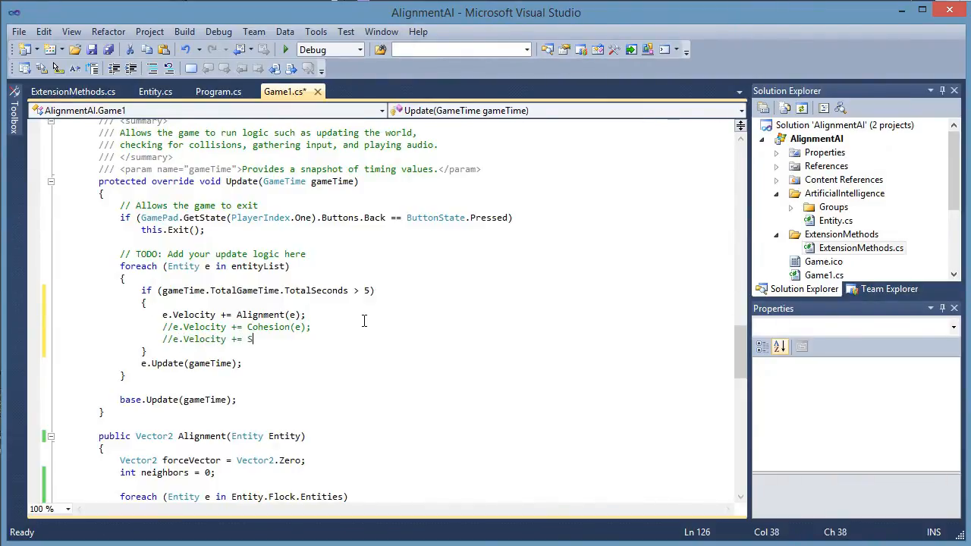
type("eparation(e")
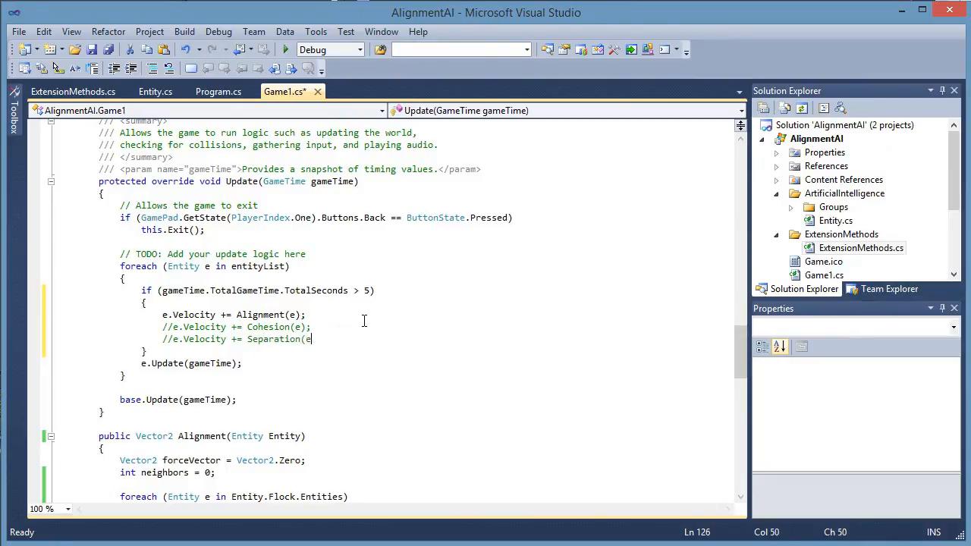